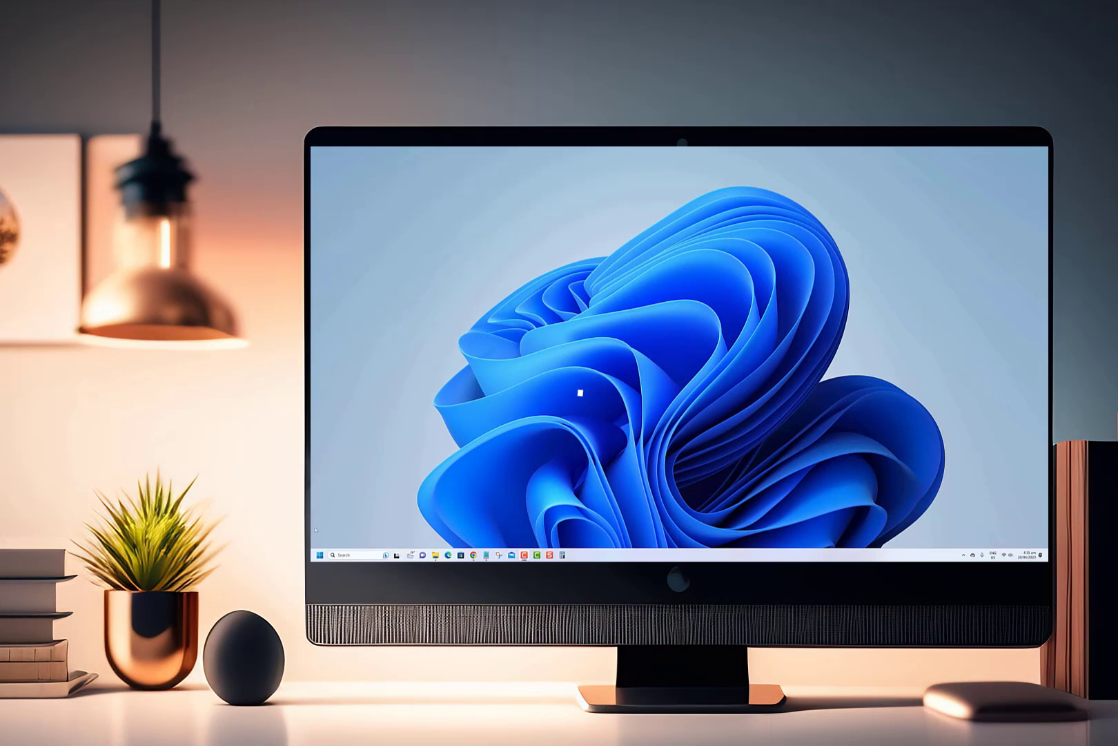
# - Browse the System, Network & internet and Bluetooth & devices pages in Settings
pyautogui.click(320, 555)
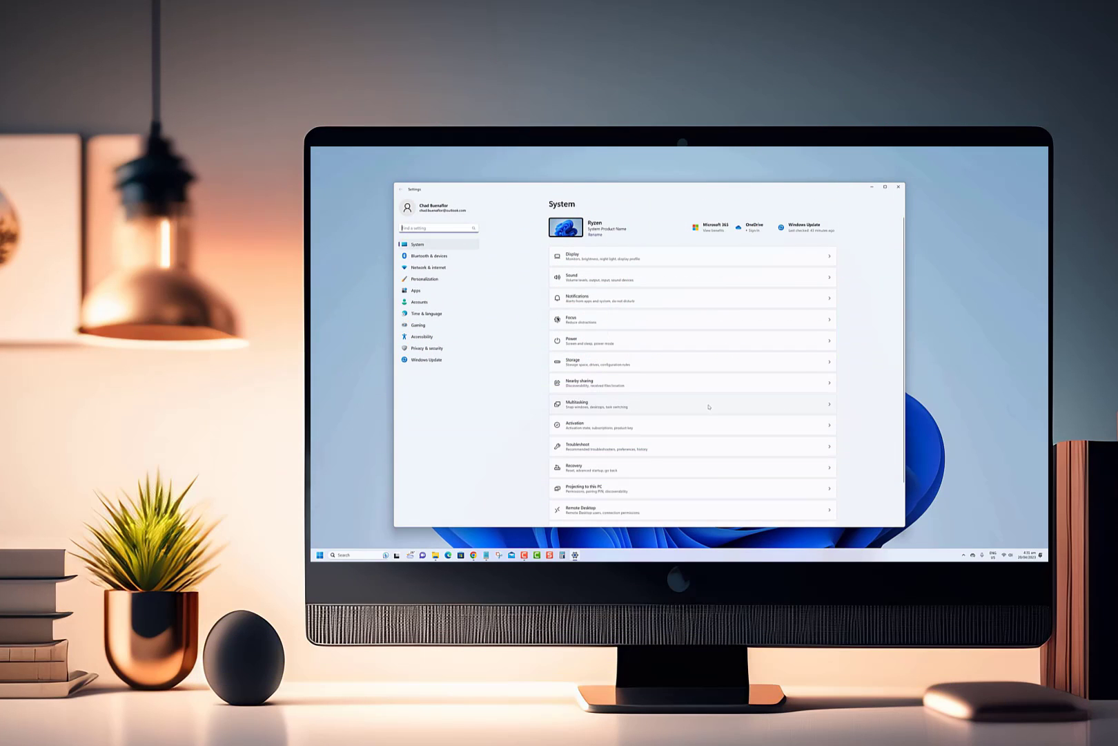
pyautogui.click(428, 268)
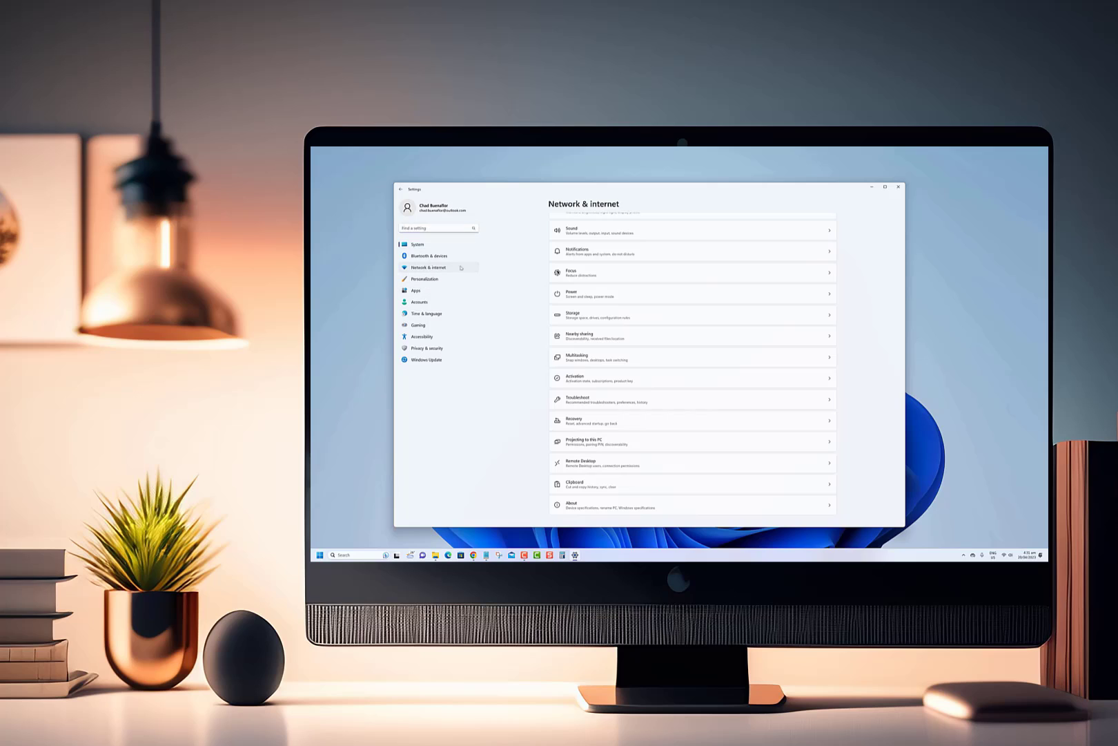
pyautogui.click(427, 267)
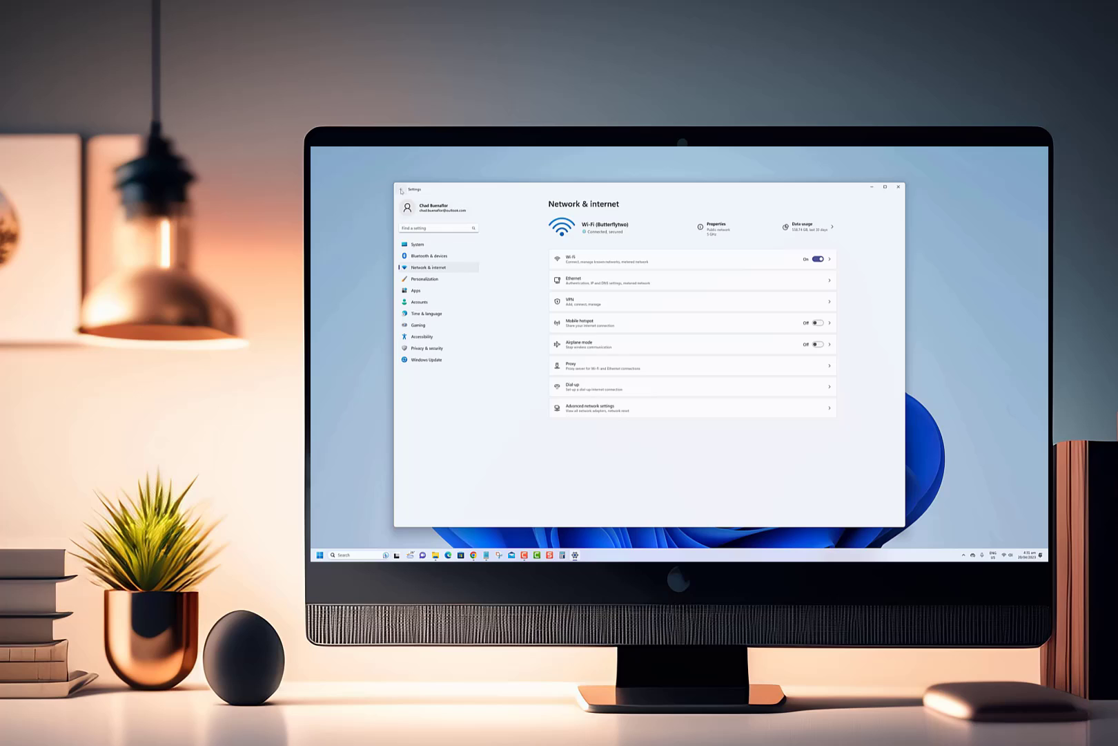
pyautogui.click(417, 244)
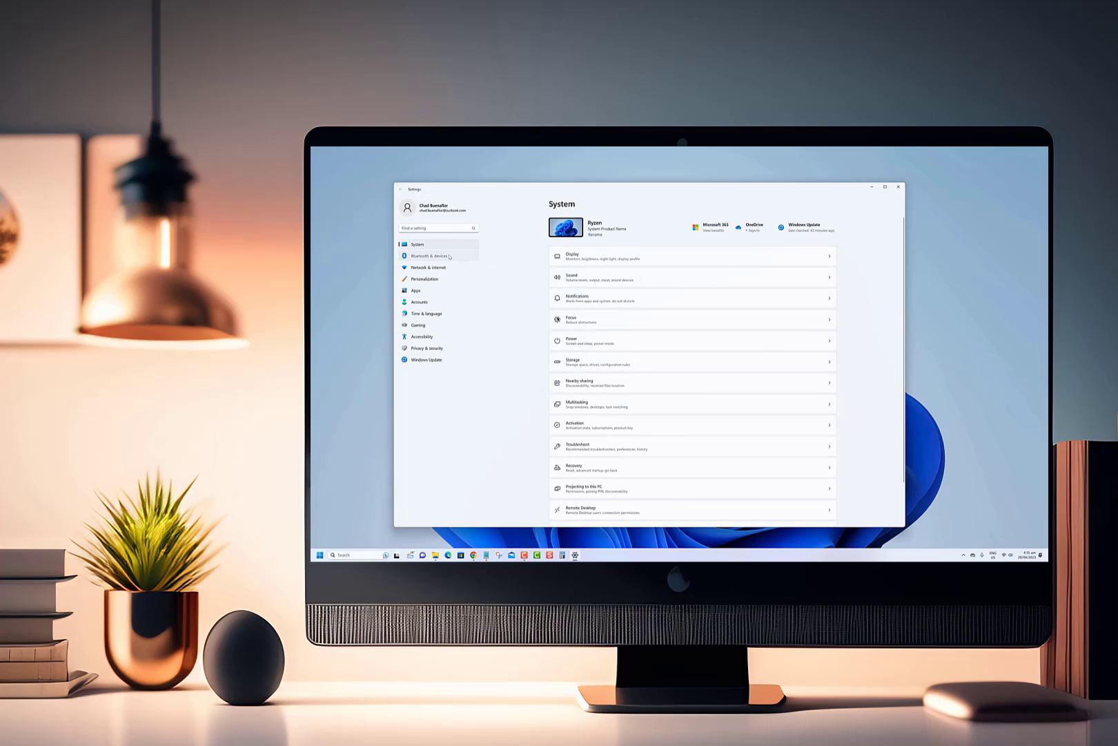
pyautogui.click(428, 256)
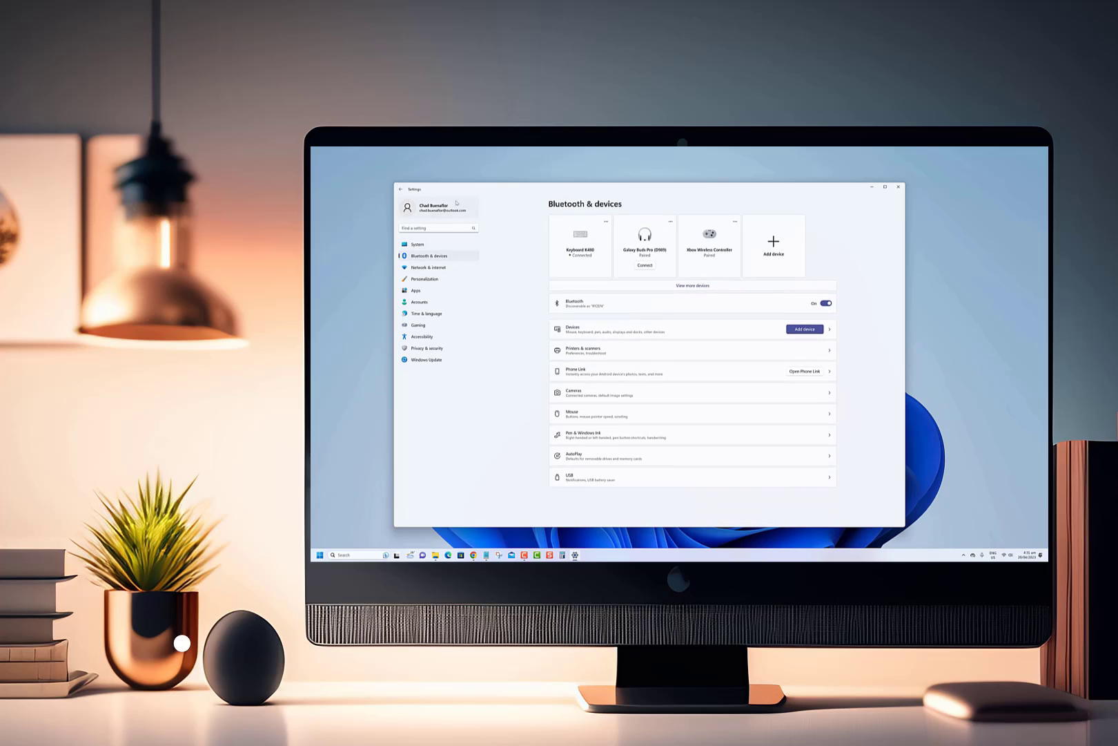
pyautogui.click(417, 244)
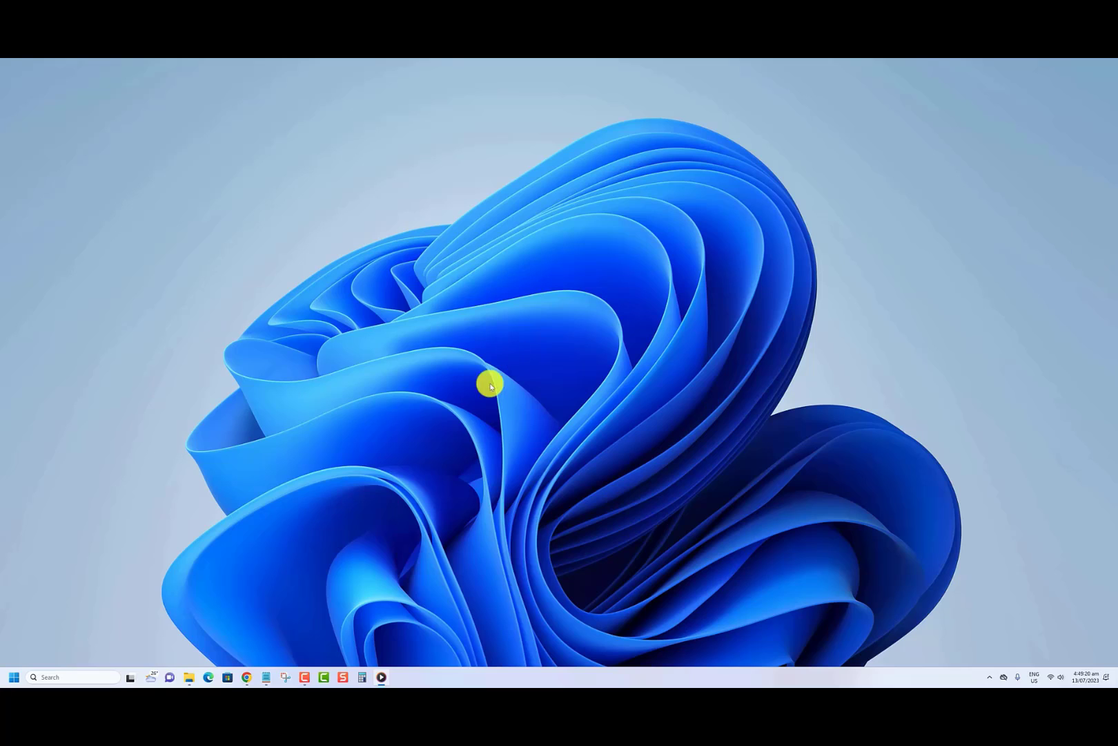
# - Reach the Graphics page under Display via the Start button's Settings shortcut
pyautogui.rightClick(14, 676)
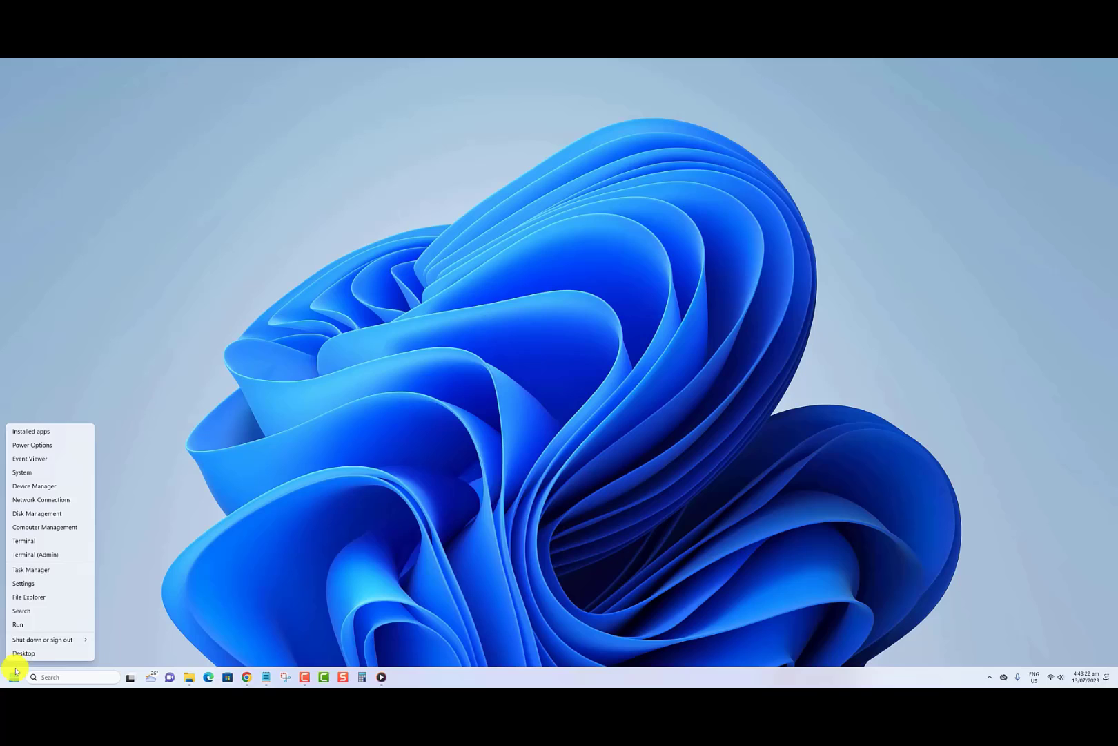
pyautogui.click(22, 582)
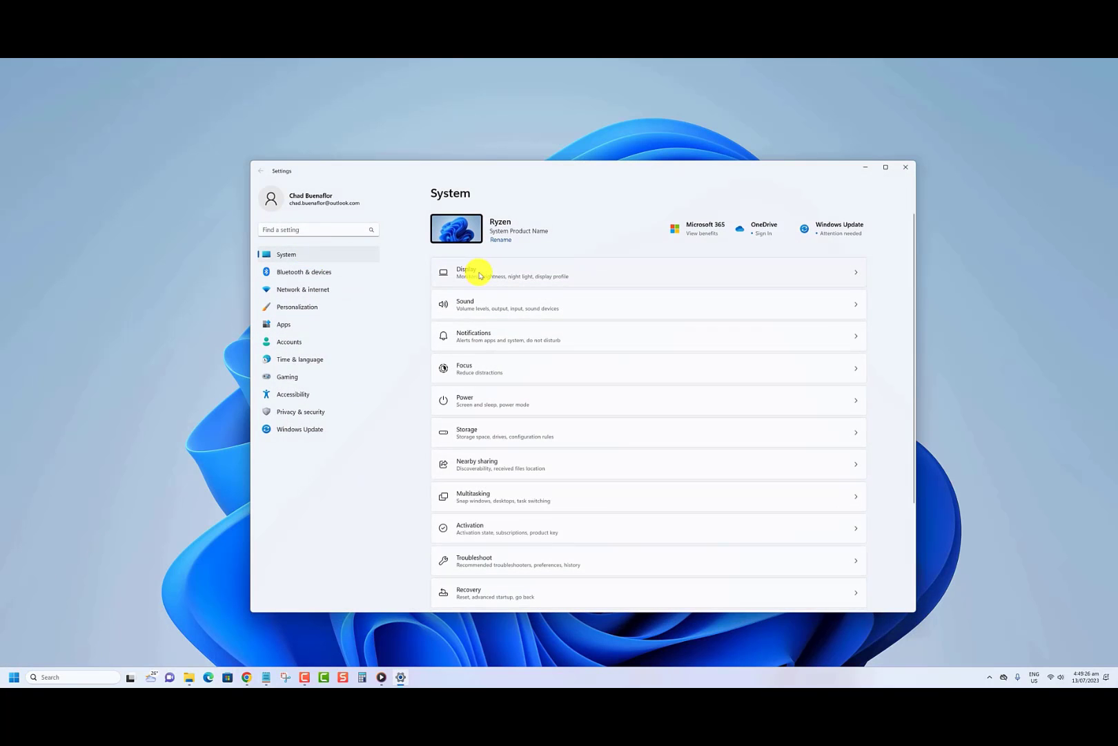
pyautogui.click(479, 272)
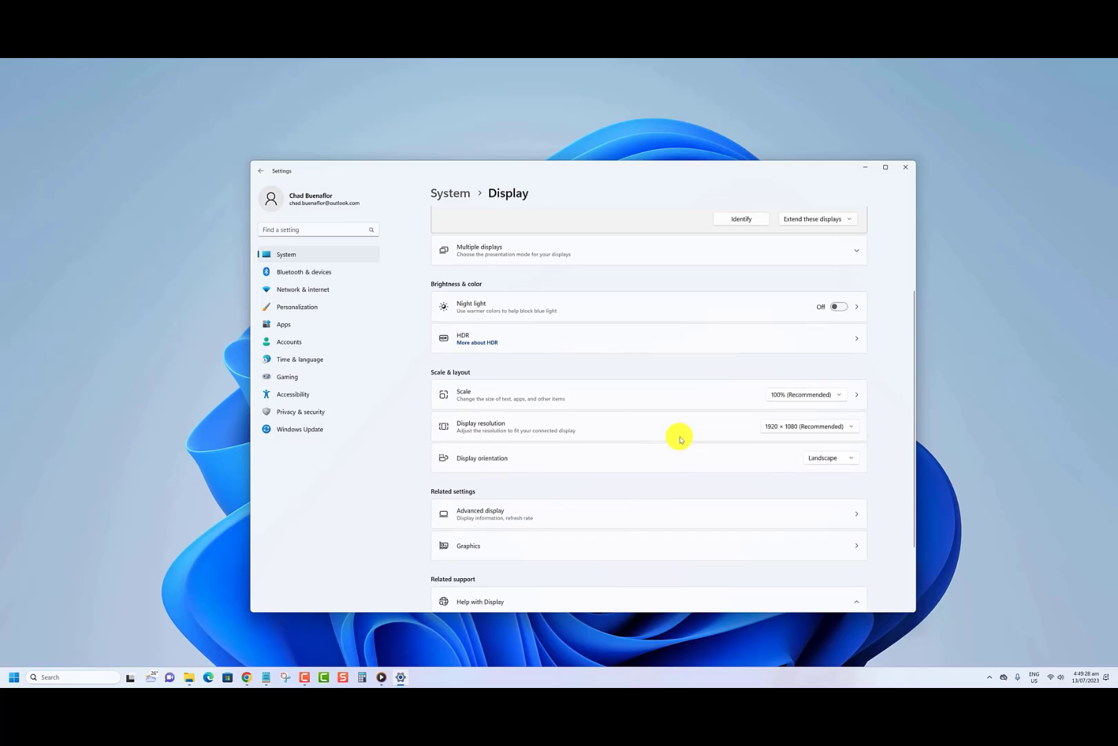
pyautogui.click(468, 546)
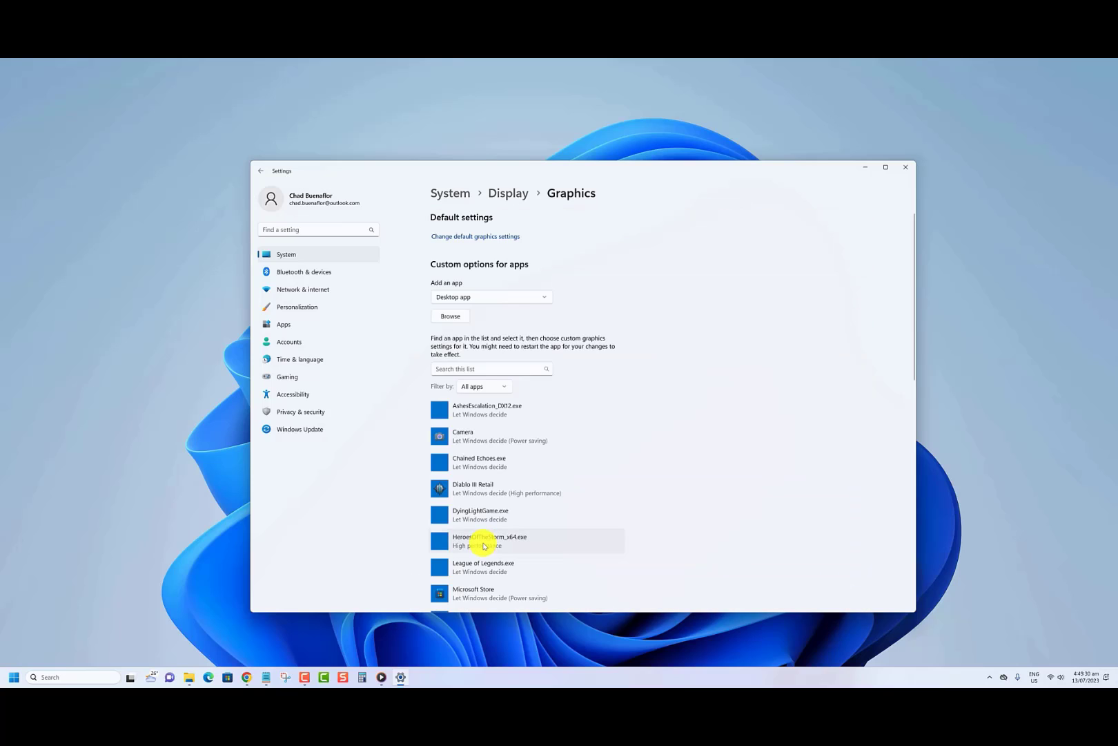
pyautogui.click(475, 237)
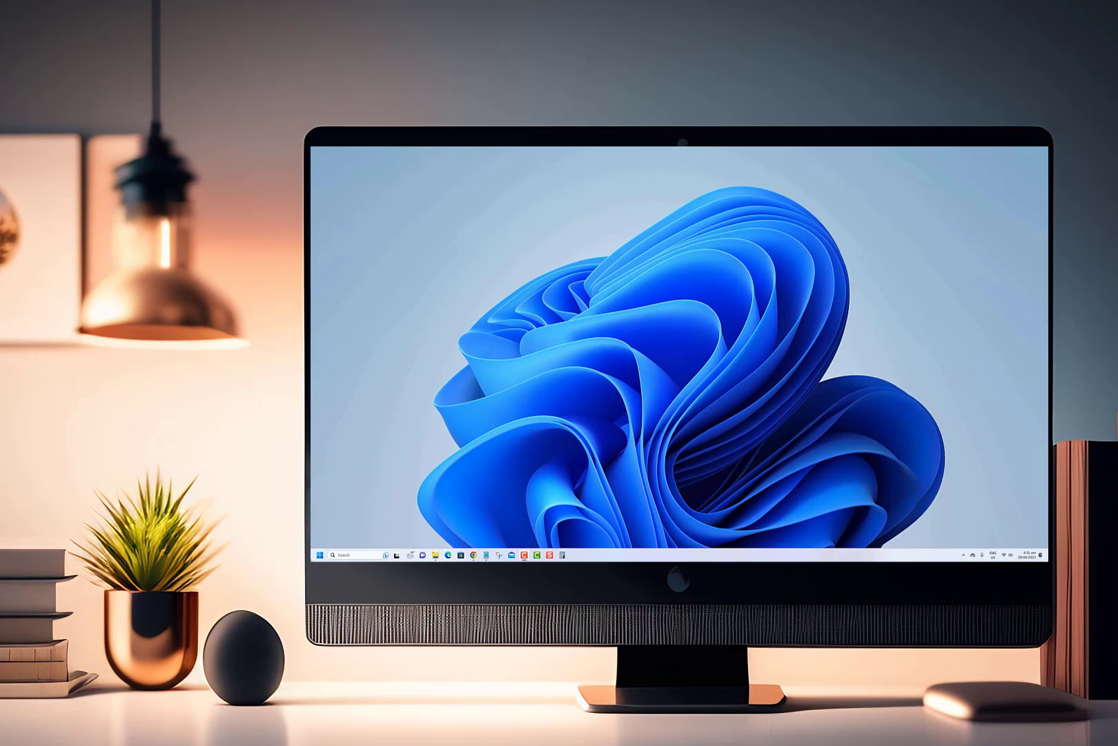
# - Relaunch Settings from Start and show the Network & internet page with Wi-Fi connected
pyautogui.click(319, 555)
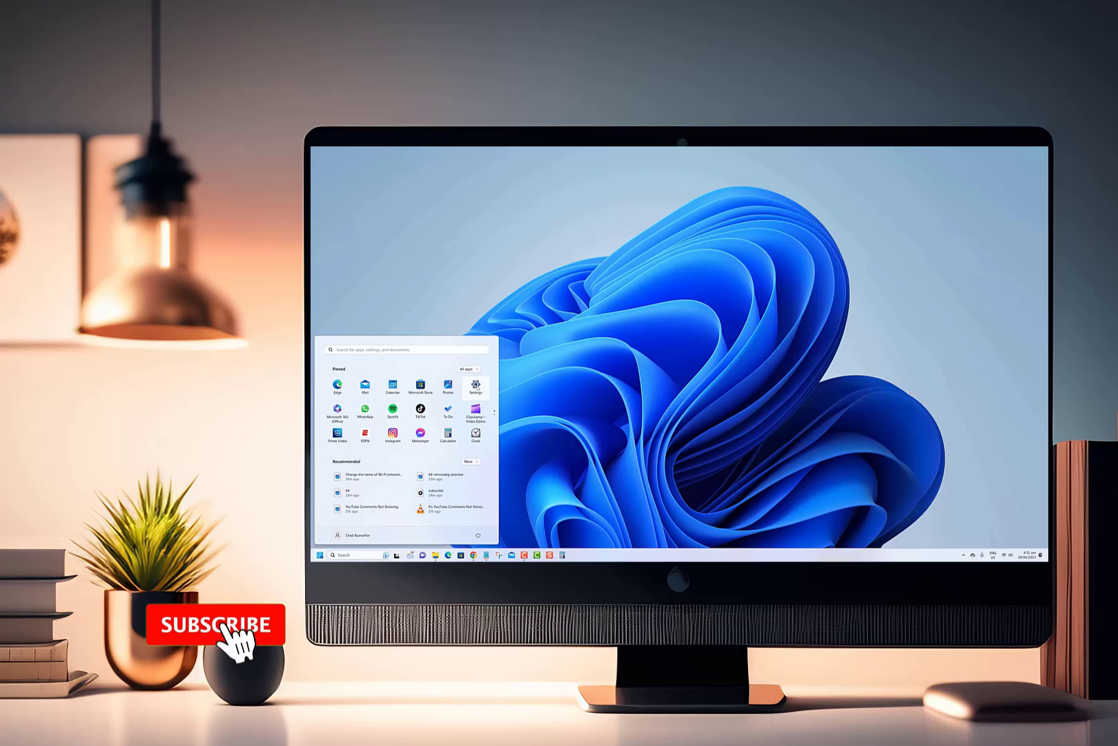
pyautogui.click(475, 387)
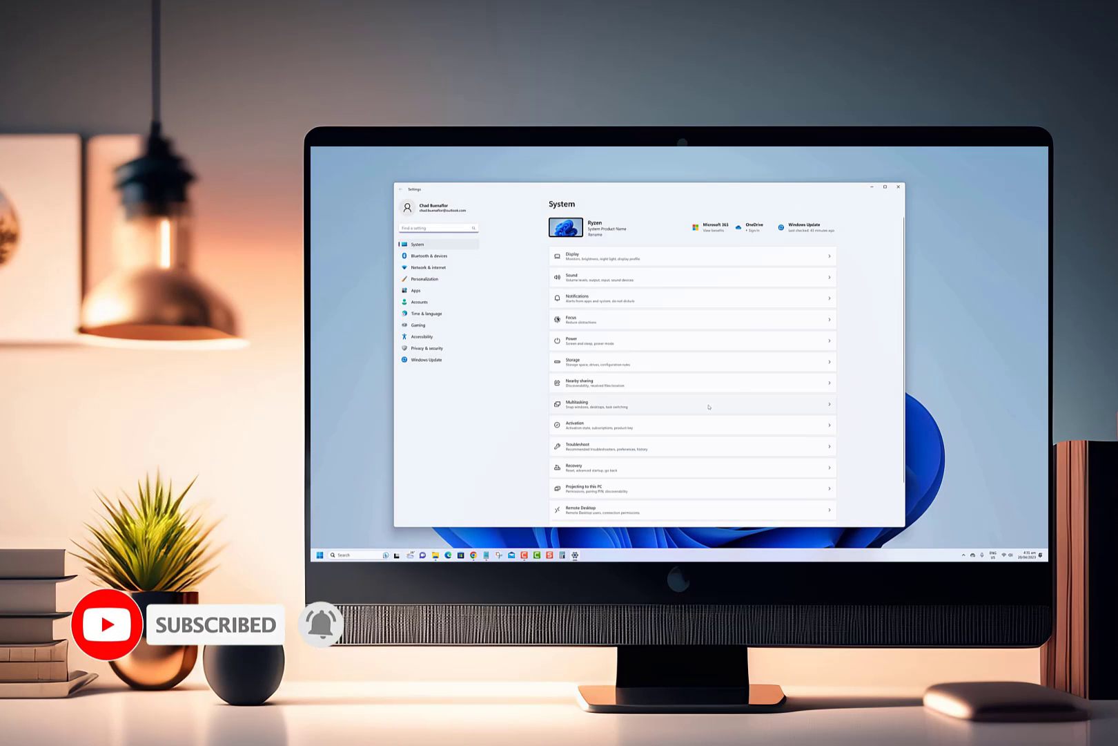
pyautogui.click(428, 268)
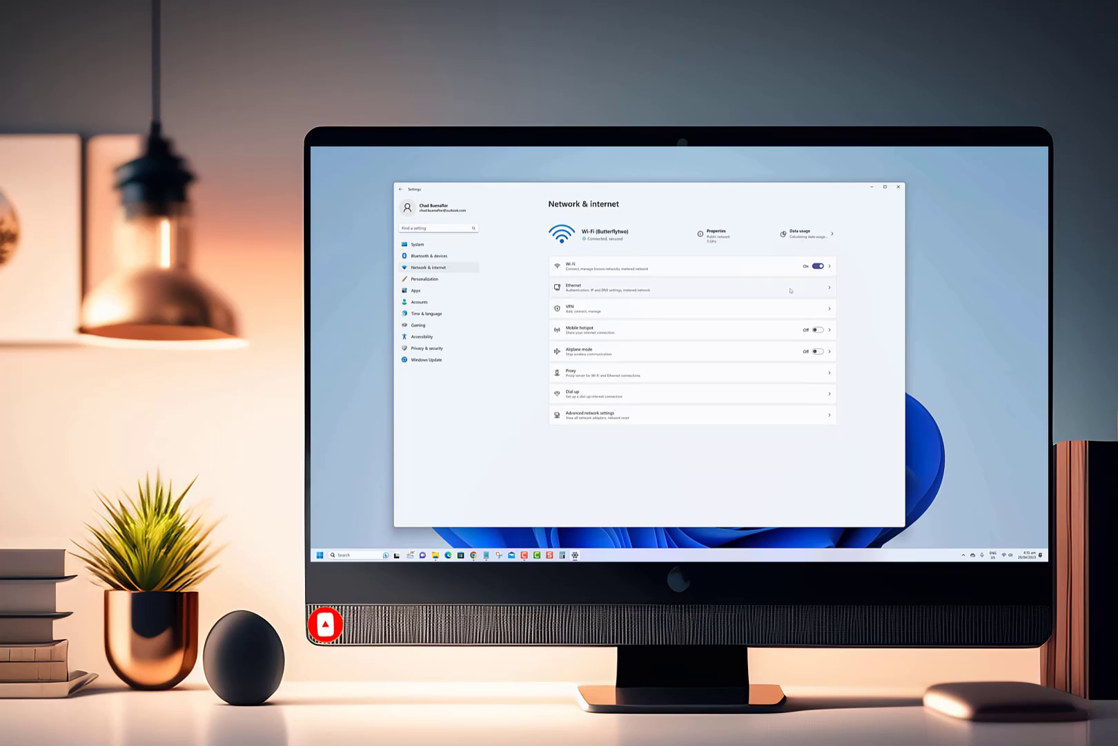